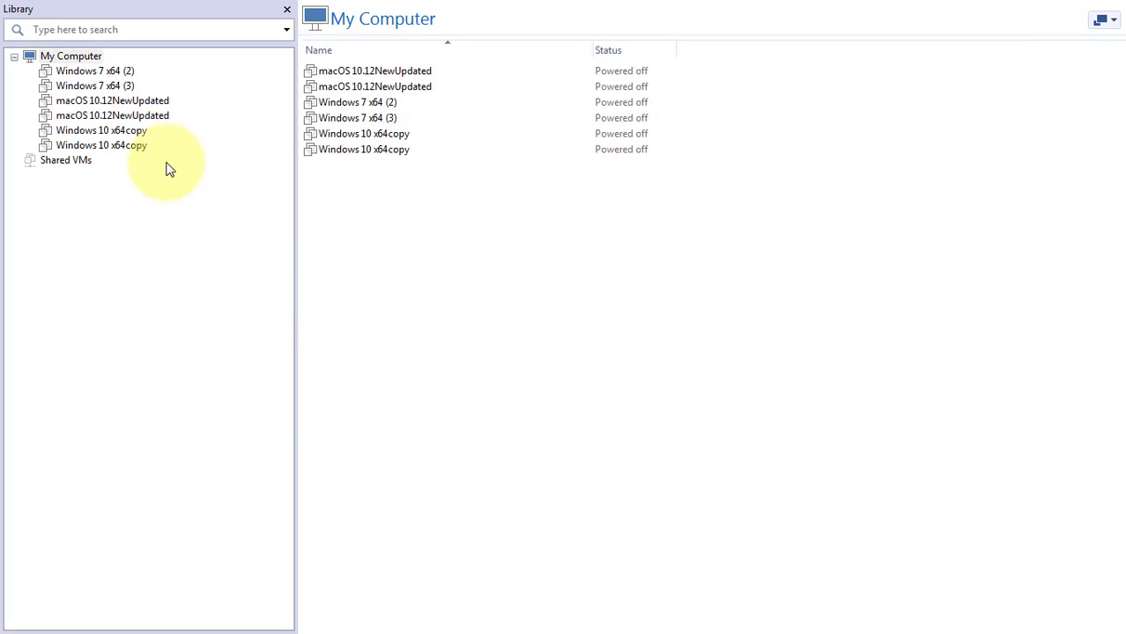
# Power on the Windows 10 x64copy virtual machine, which fails with an MKS connection error
pyautogui.click(100, 130)
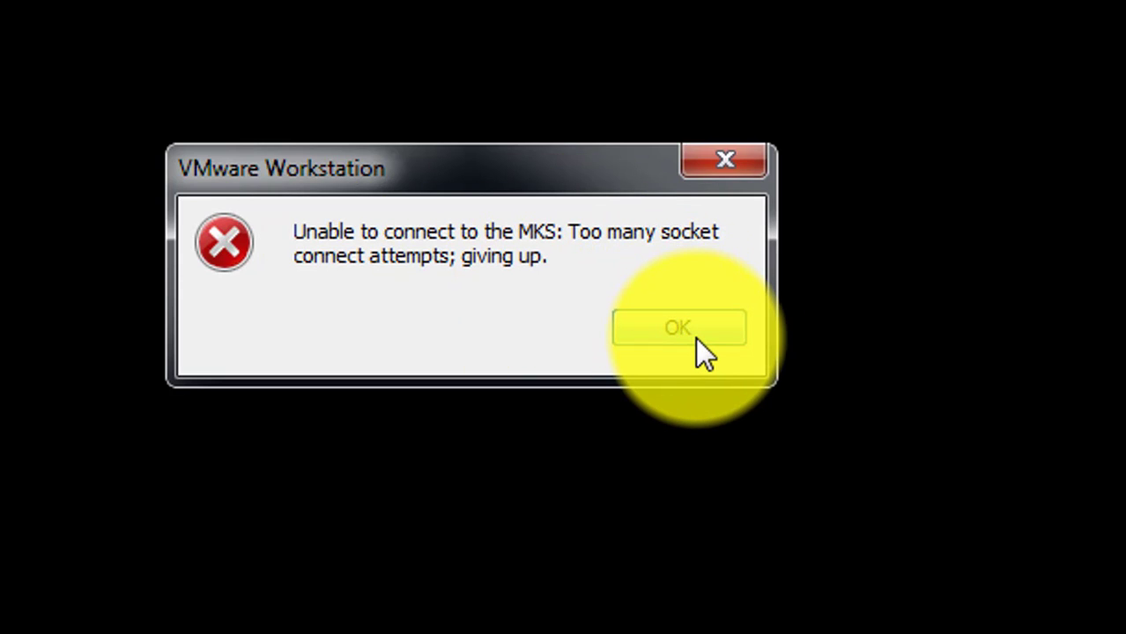
# Dismiss the 'Unable to connect to the MKS' error dialog
pyautogui.click(678, 328)
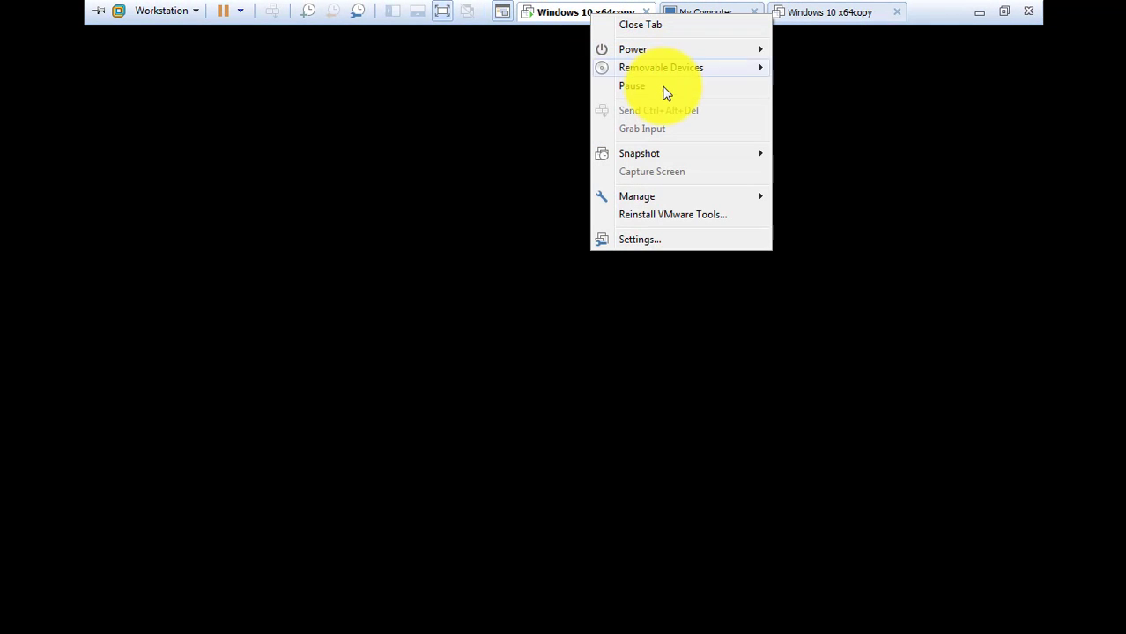
pyautogui.moveTo(644, 49)
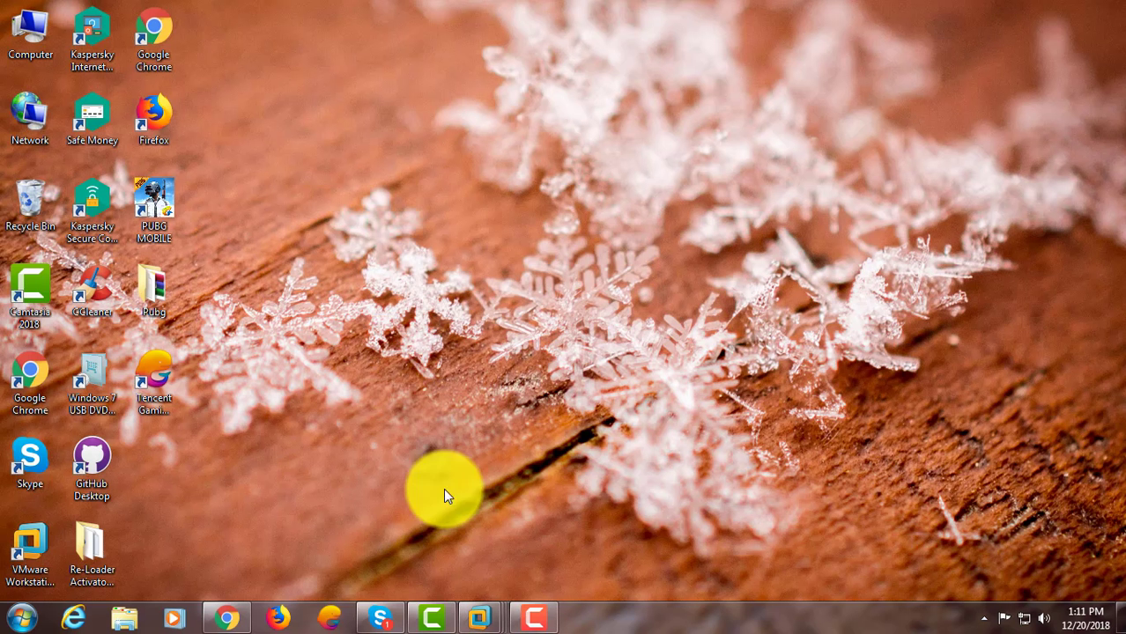
# Launch cmd as administrator from the Start menu search
pyautogui.click(18, 617)
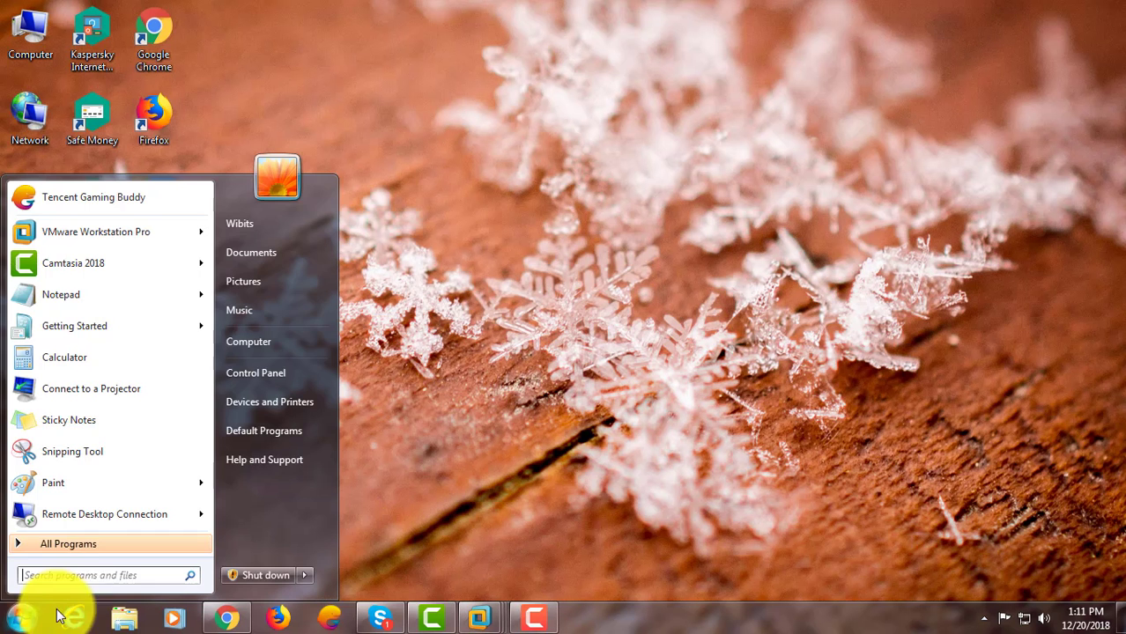
pyautogui.write('c')
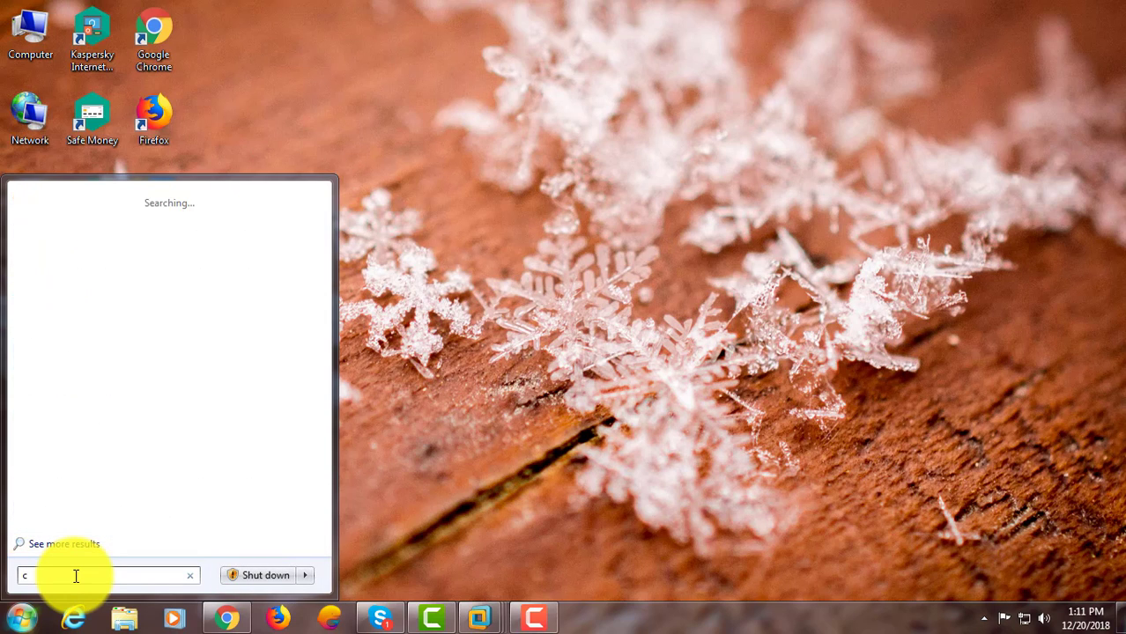
pyautogui.write('md')
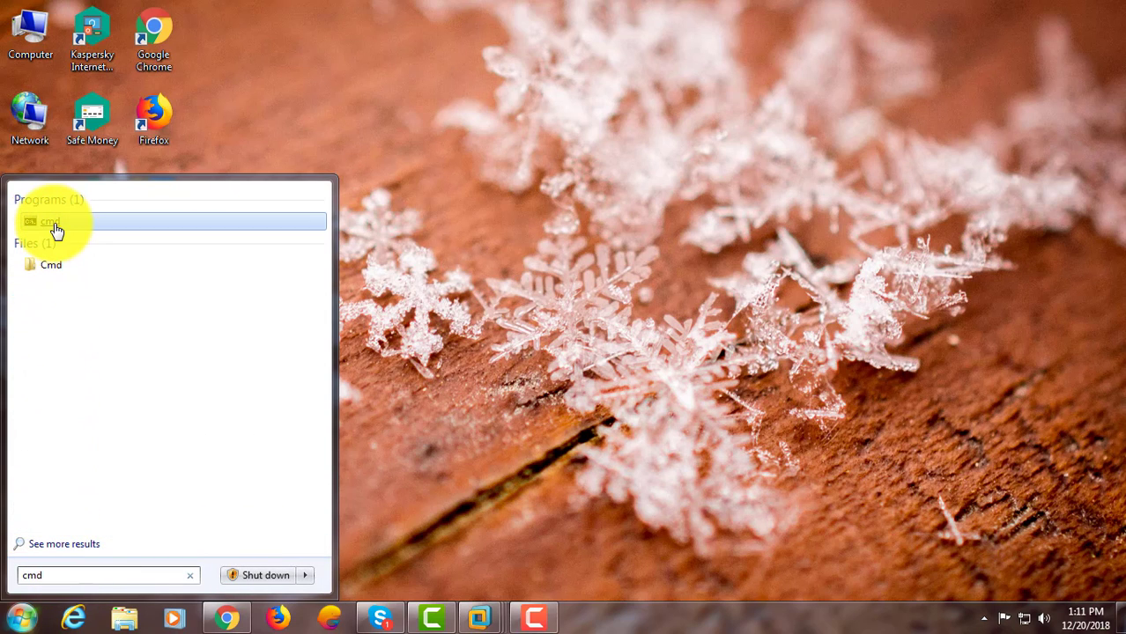
pyautogui.rightClick(49, 222)
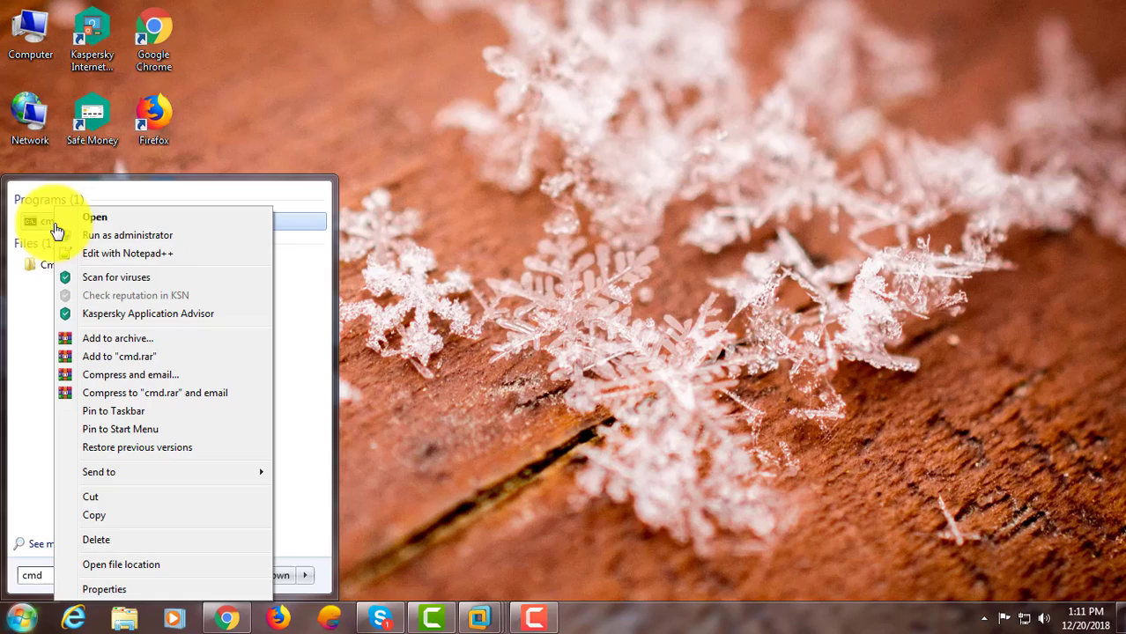
pyautogui.click(127, 236)
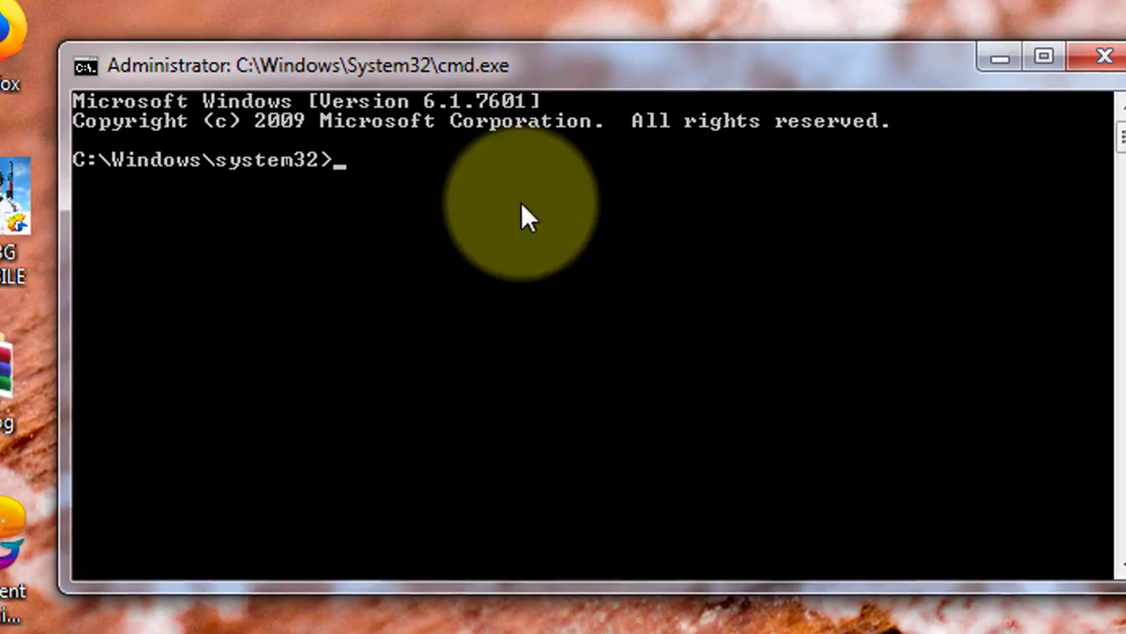
# Run 'net start vmx86', which reports the service is already started
pyautogui.write('net')
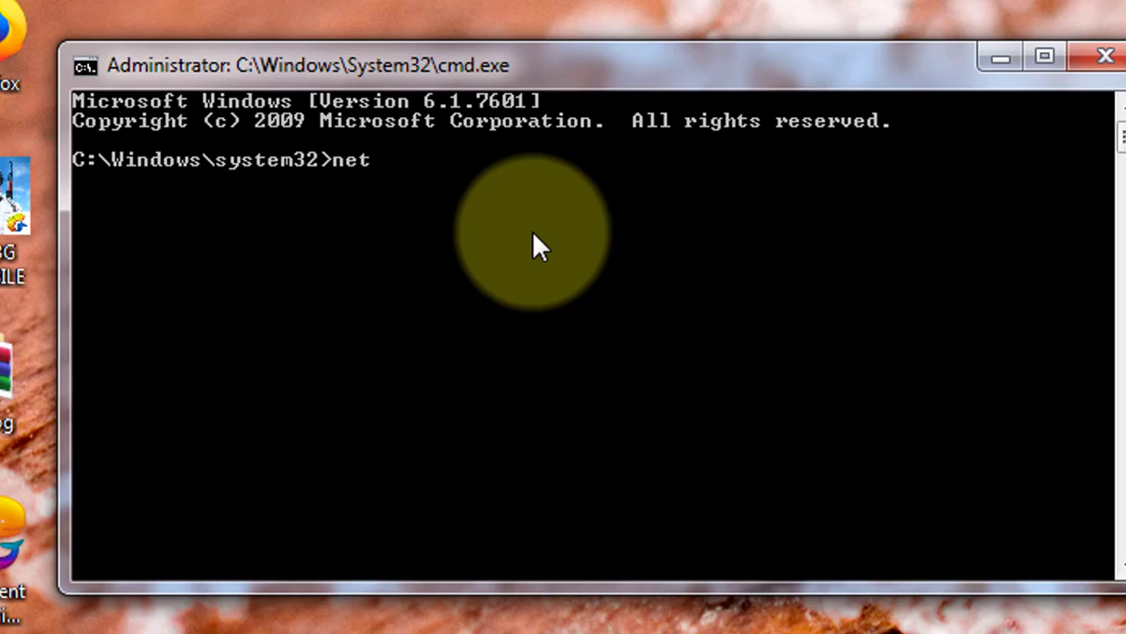
pyautogui.write('start')
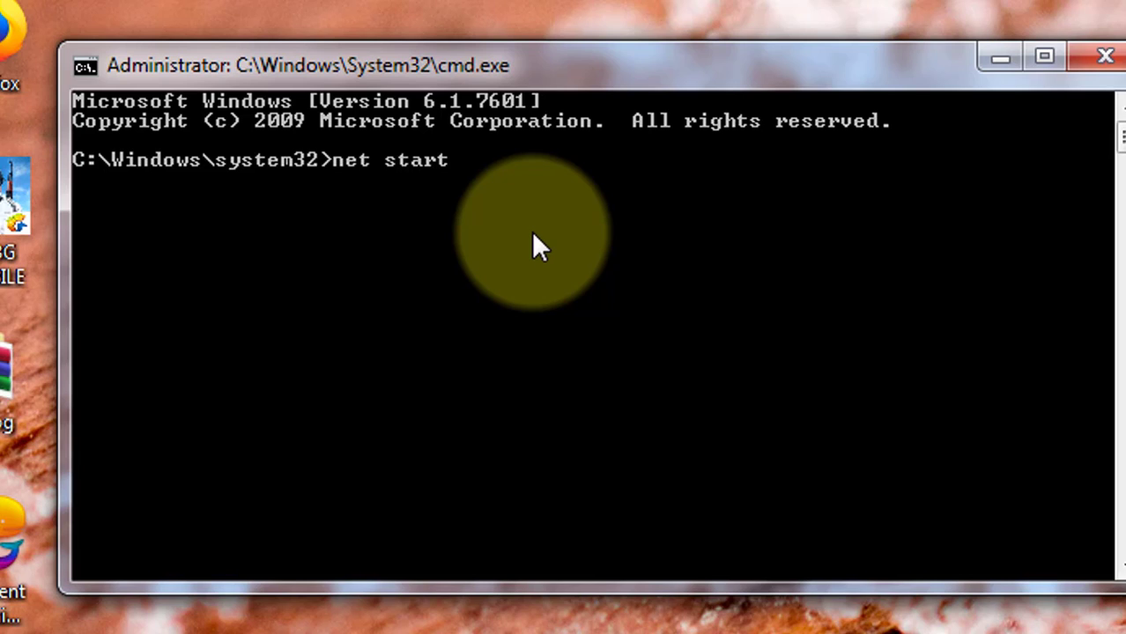
pyautogui.write('vmx86')
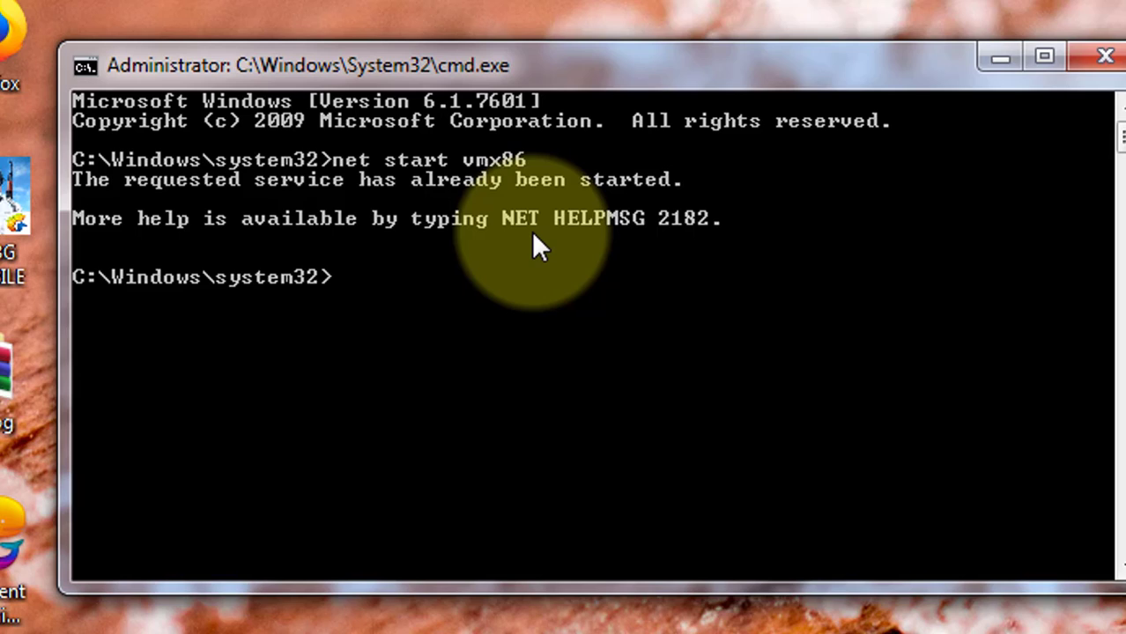
# Run 'net start hcmon', which reports the service is already started
pyautogui.write('net')
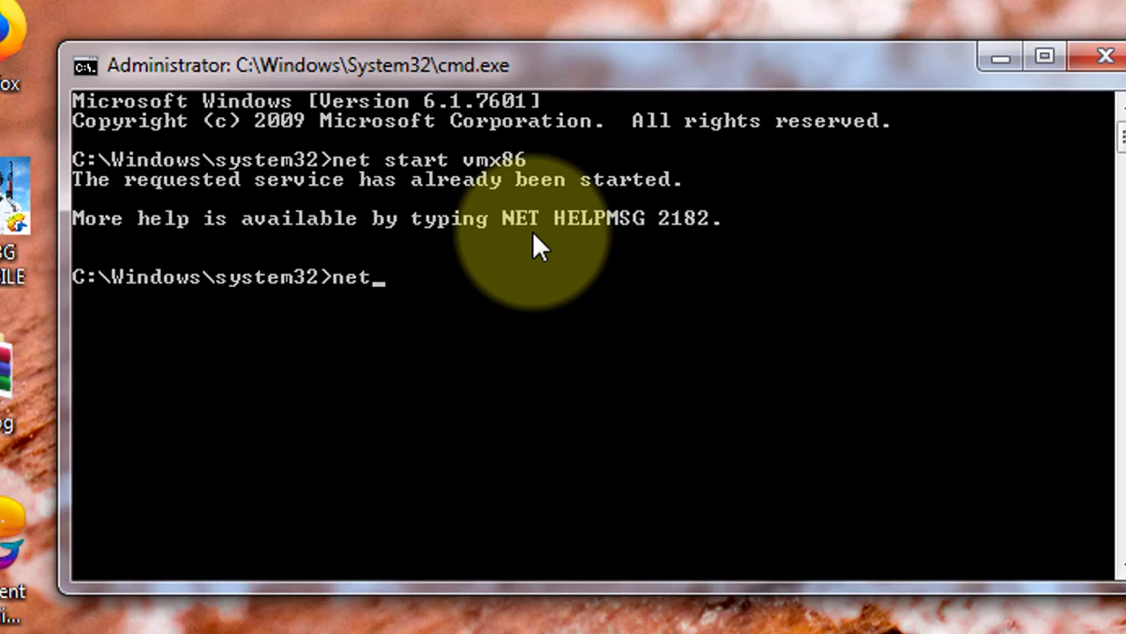
pyautogui.write('start')
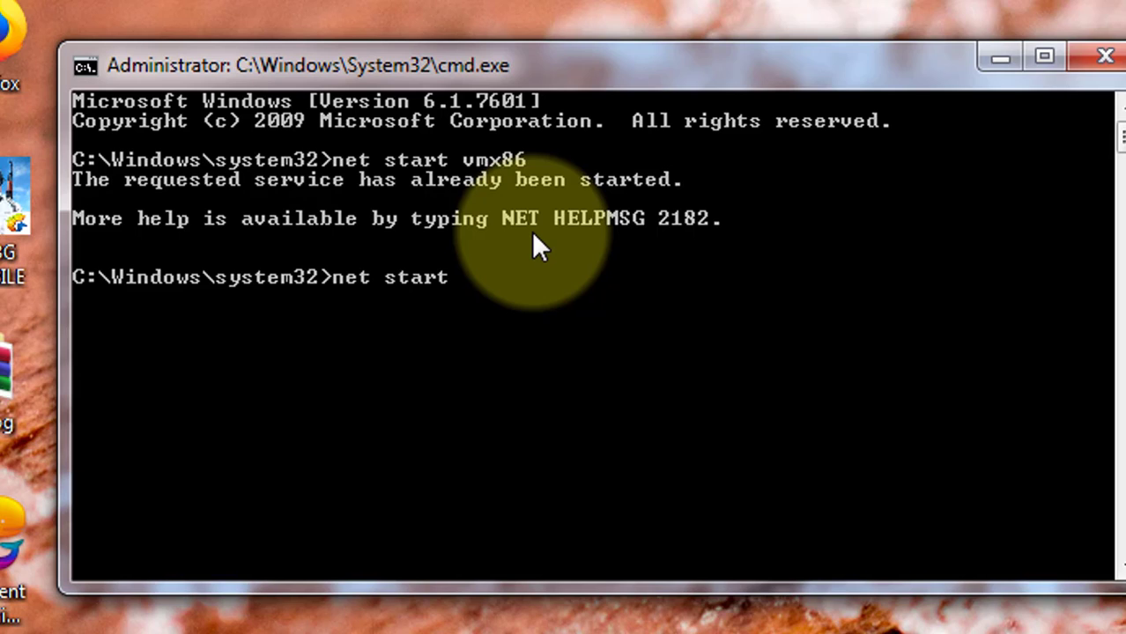
pyautogui.write('hc')
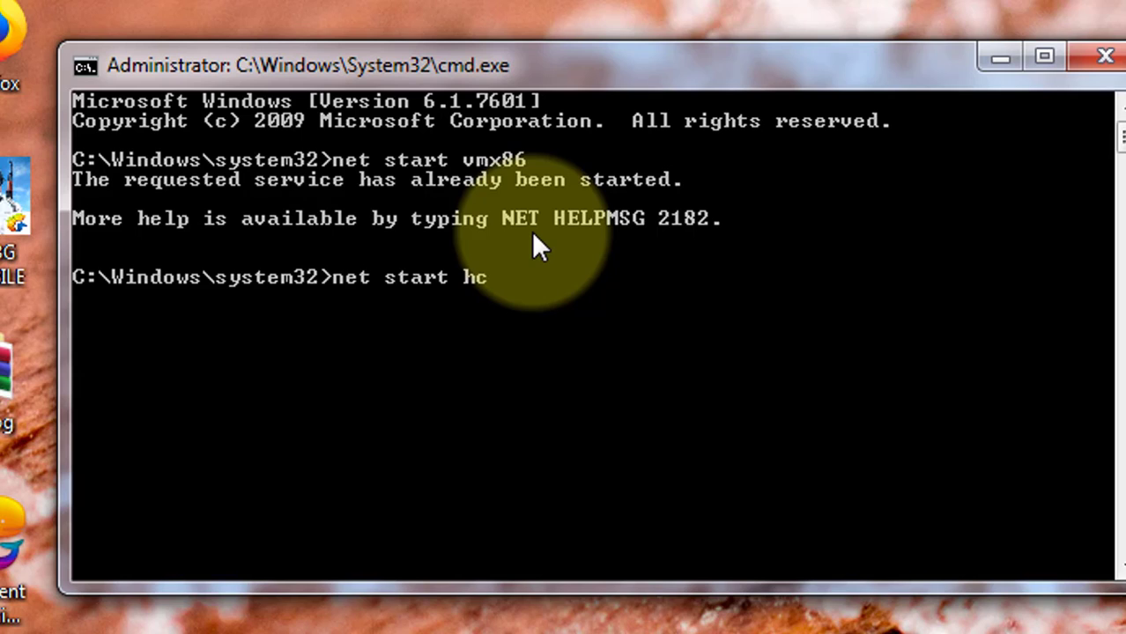
pyautogui.write('mon')
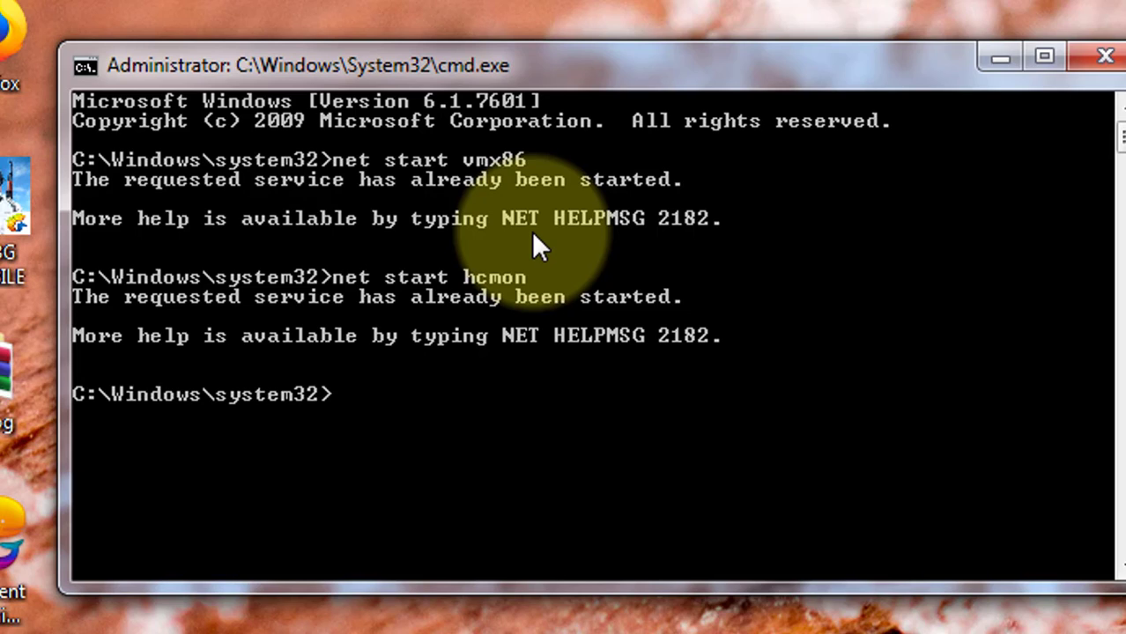
# Run 'net start vmauthdservice', starting the VMware Authorization Service successfully
pyautogui.write('net start')
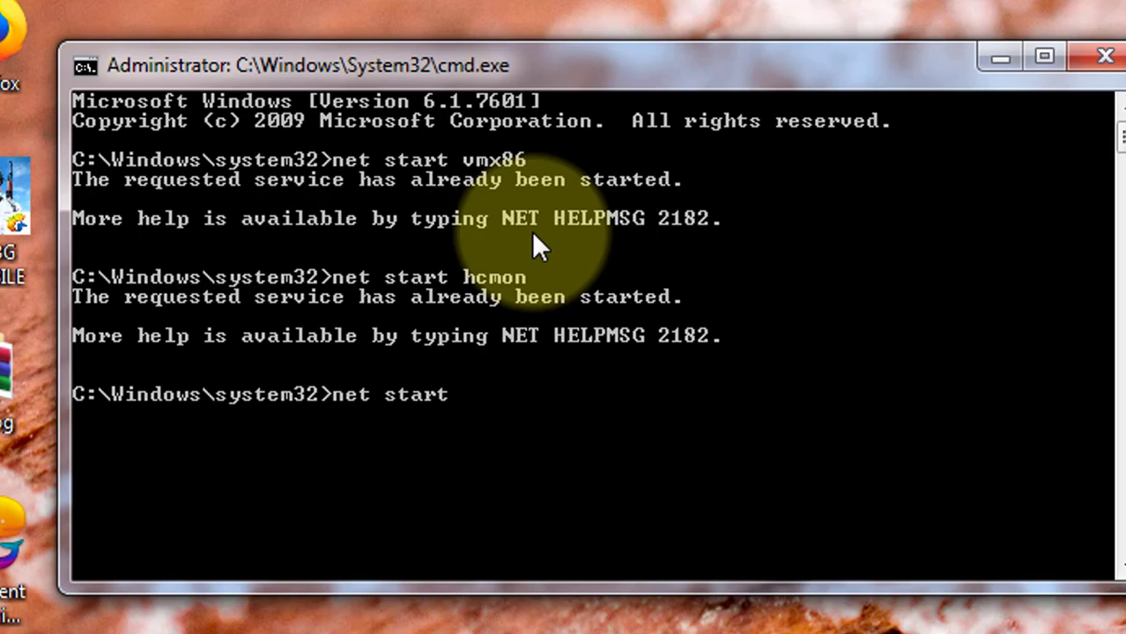
pyautogui.write('vmau')
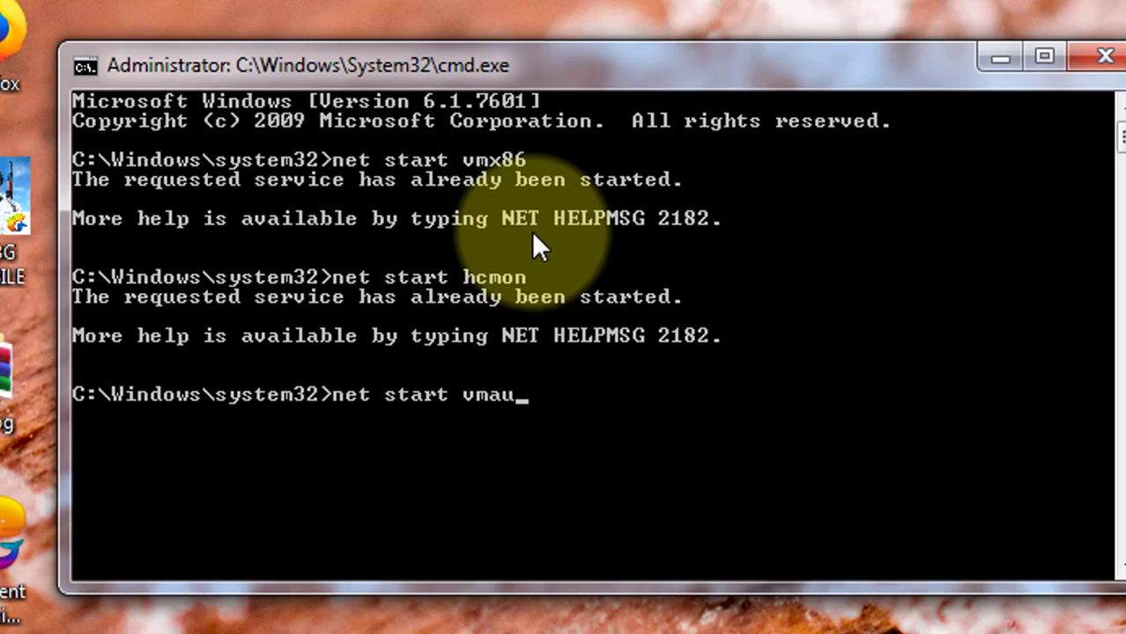
pyautogui.write('thdse')
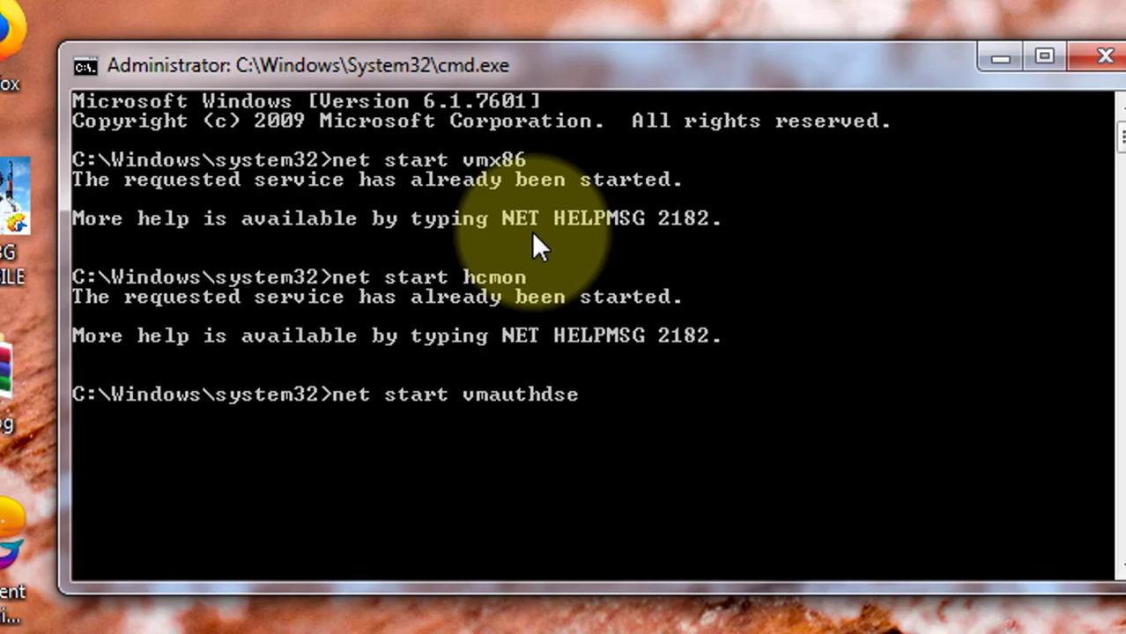
pyautogui.write('rvice')
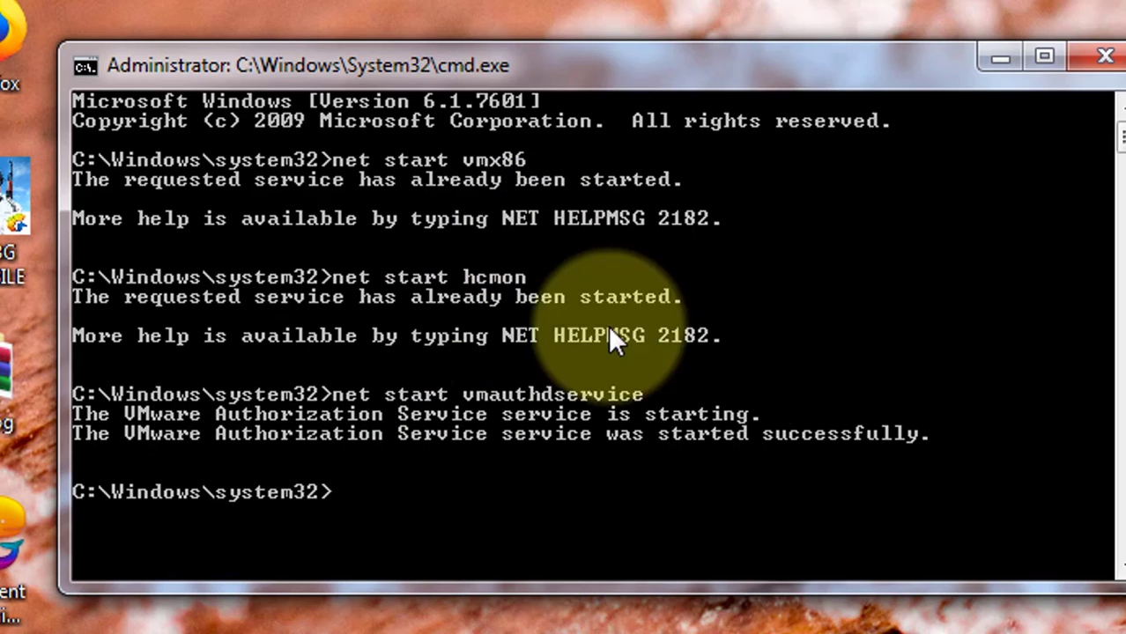
pyautogui.write('e')
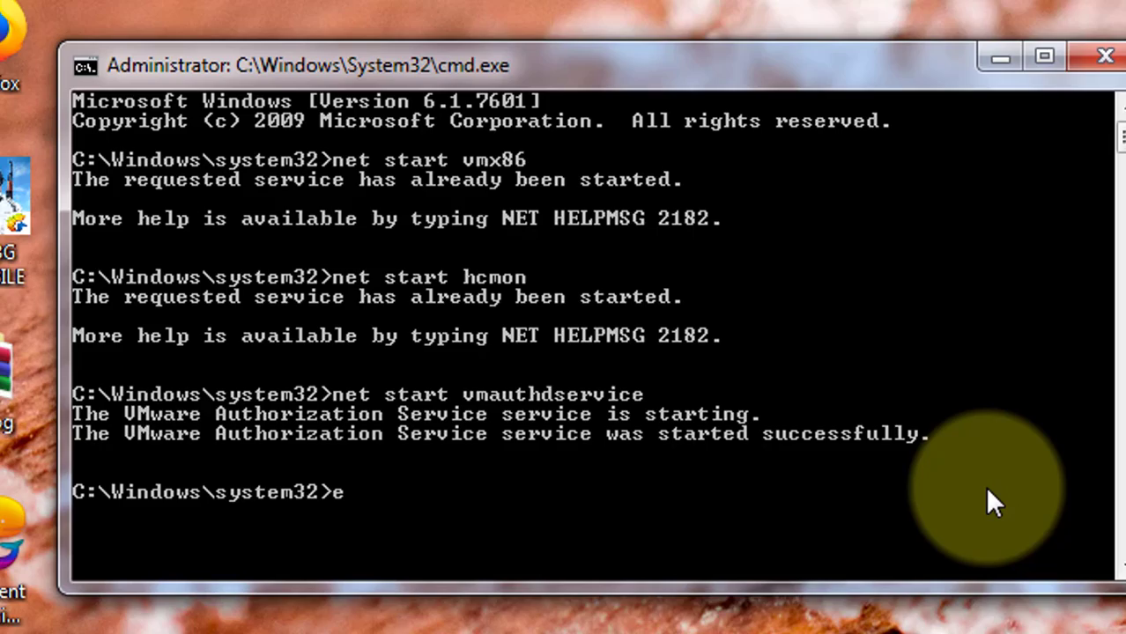